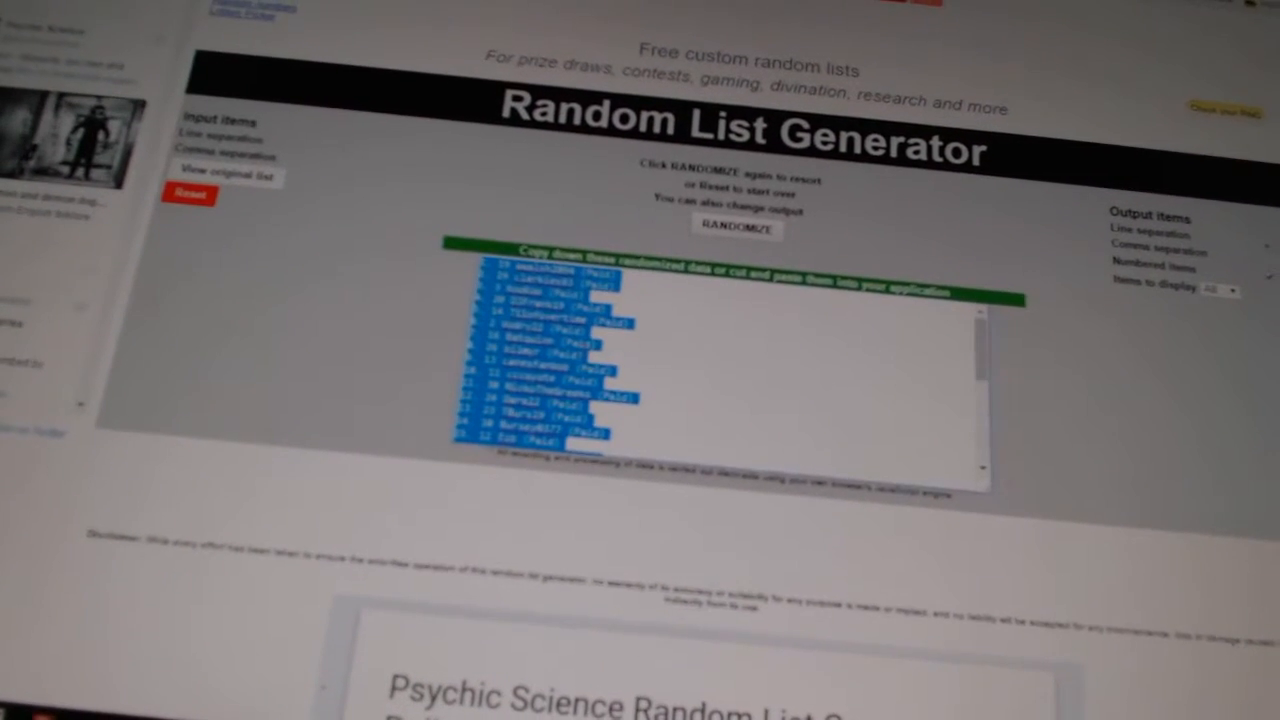
Step: Randomize the entered hockey team names to display the shuffled team list in the output box
click(736, 228)
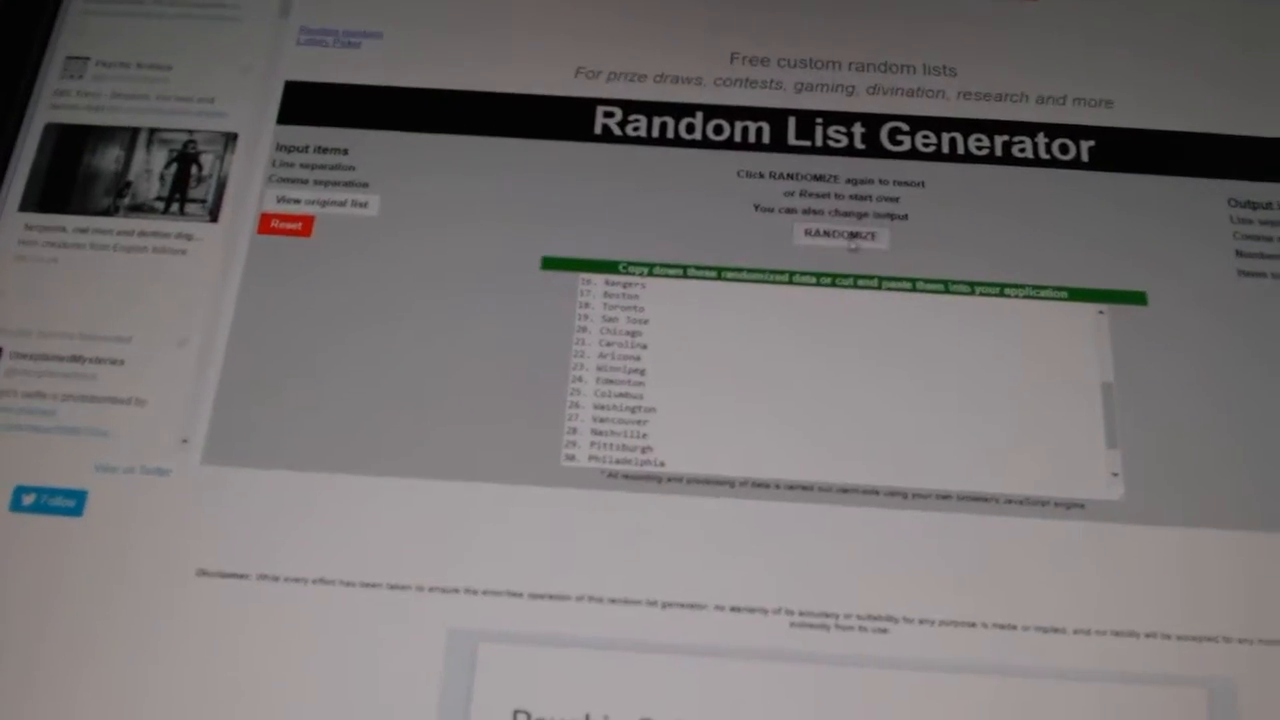